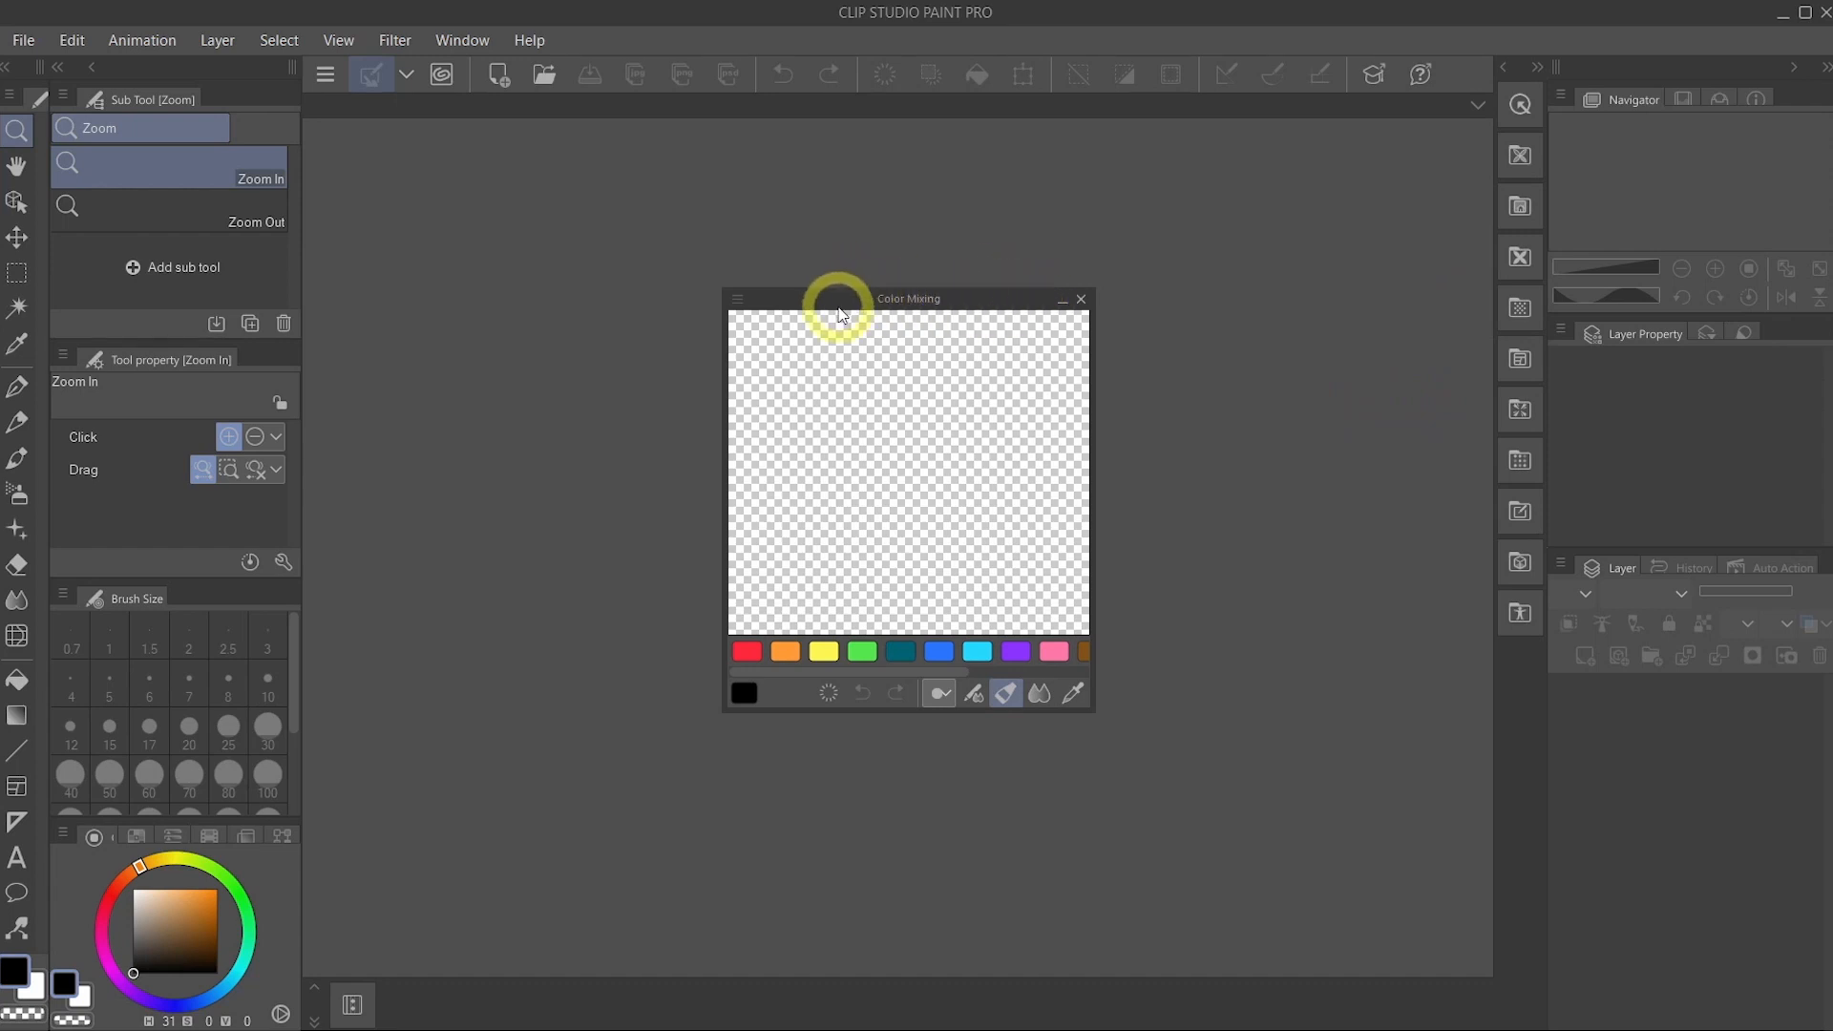
pyautogui.moveTo(831, 304)
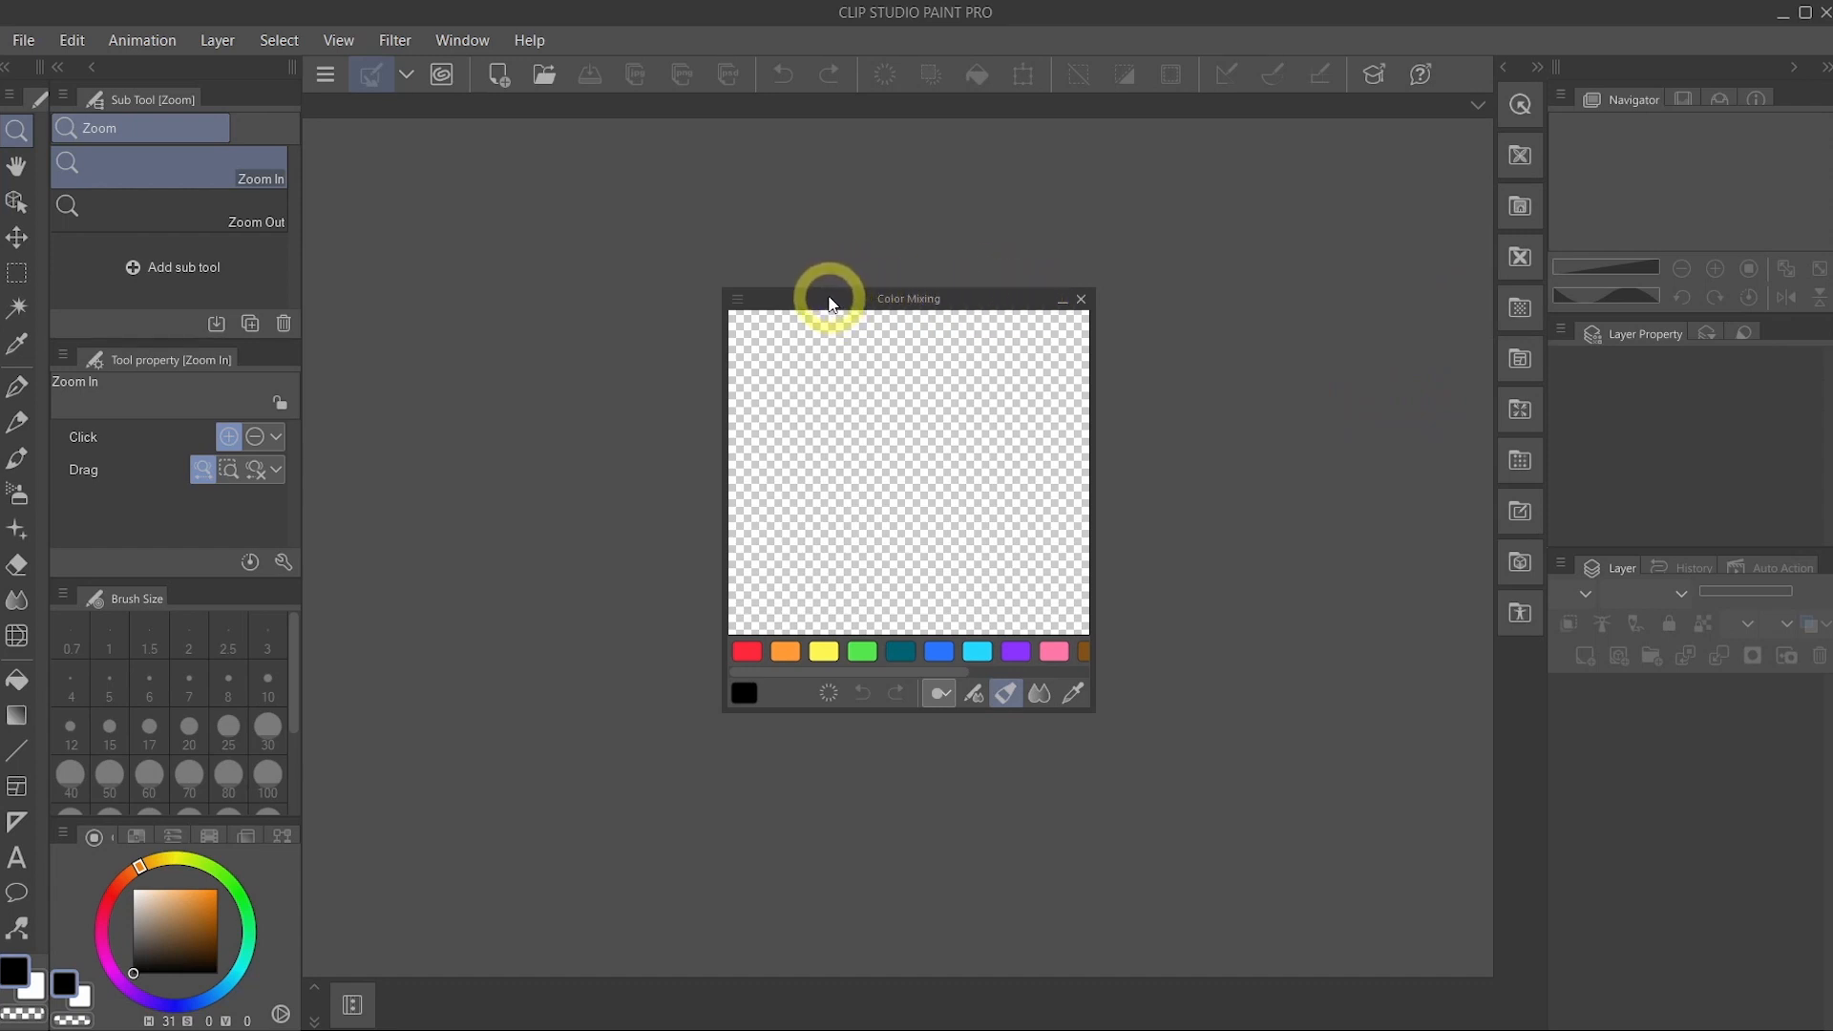